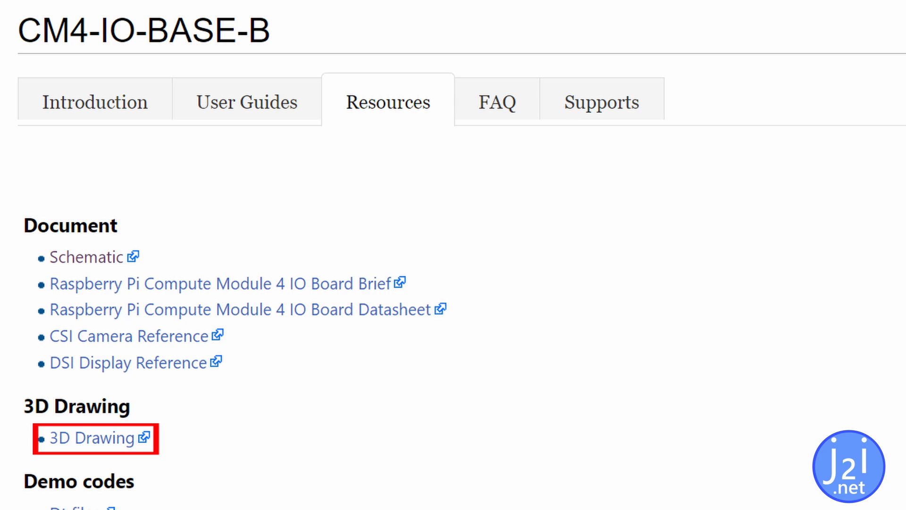
left_click(89, 438)
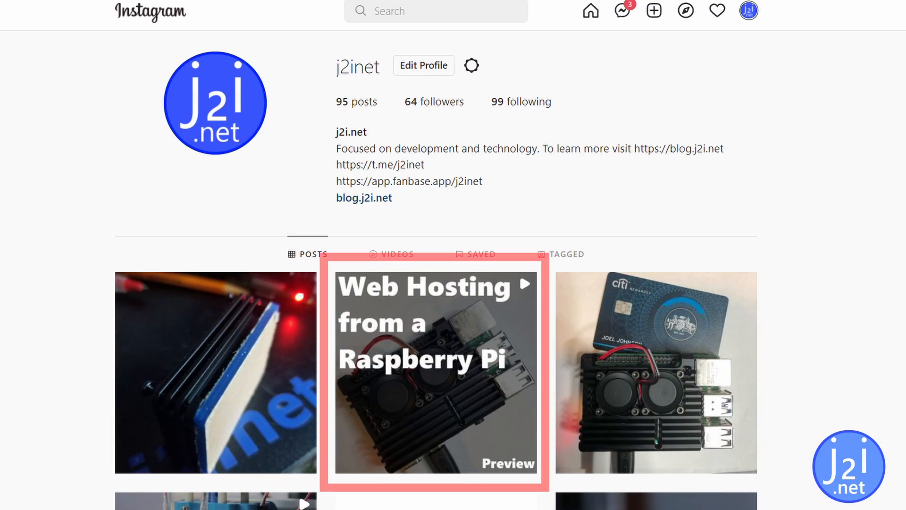
scroll("down", 3)
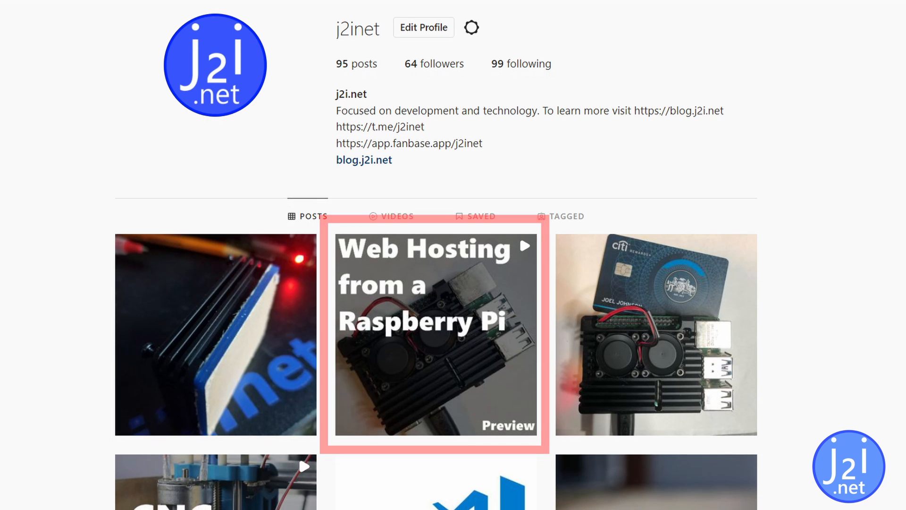
scroll("down", 3)
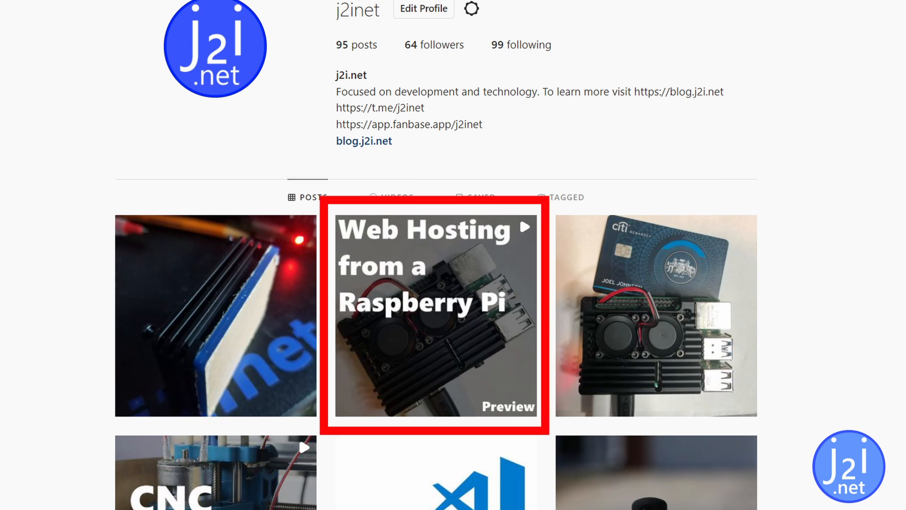
scroll("down", 3)
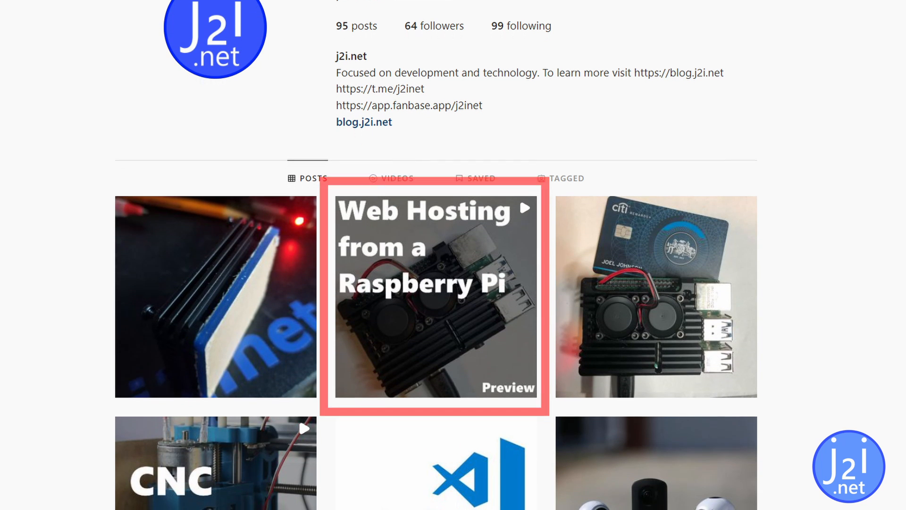
scroll("down", 3)
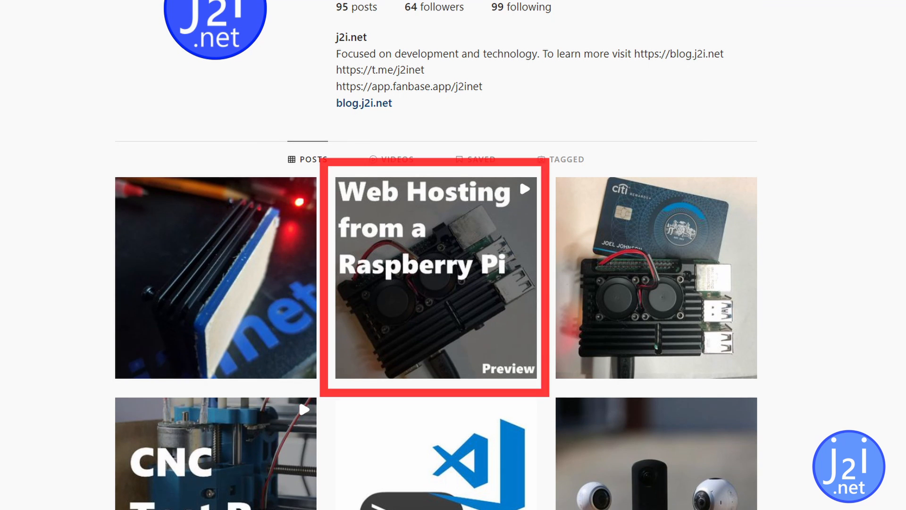